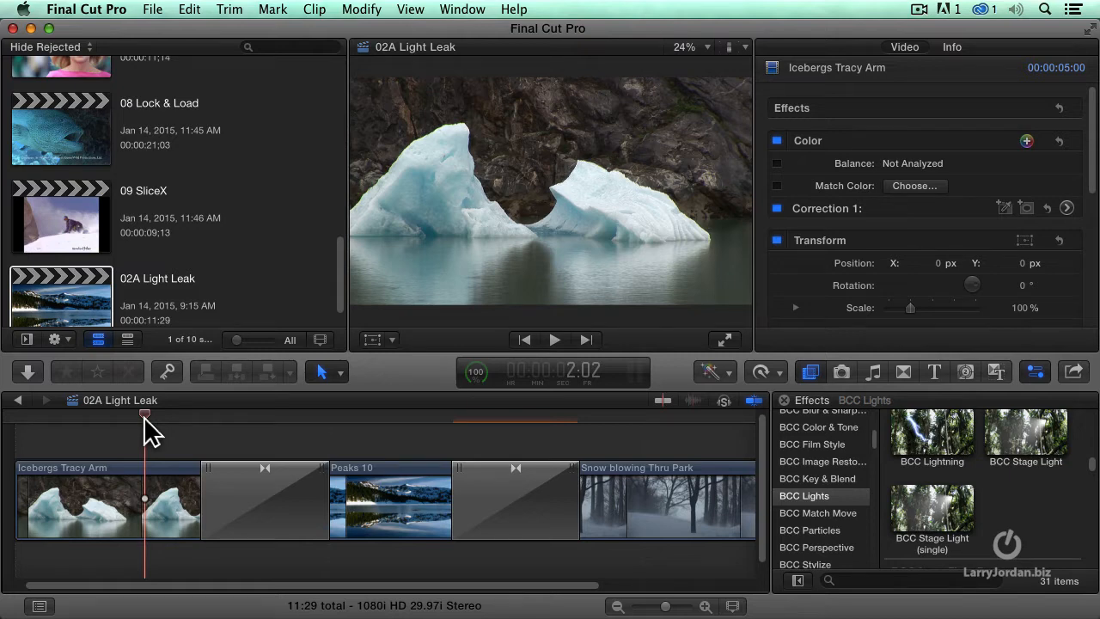
Step: Review the iceberg and Peaks 10 shots, then select the Levitate transition before the snow shot
left_click(553, 341)
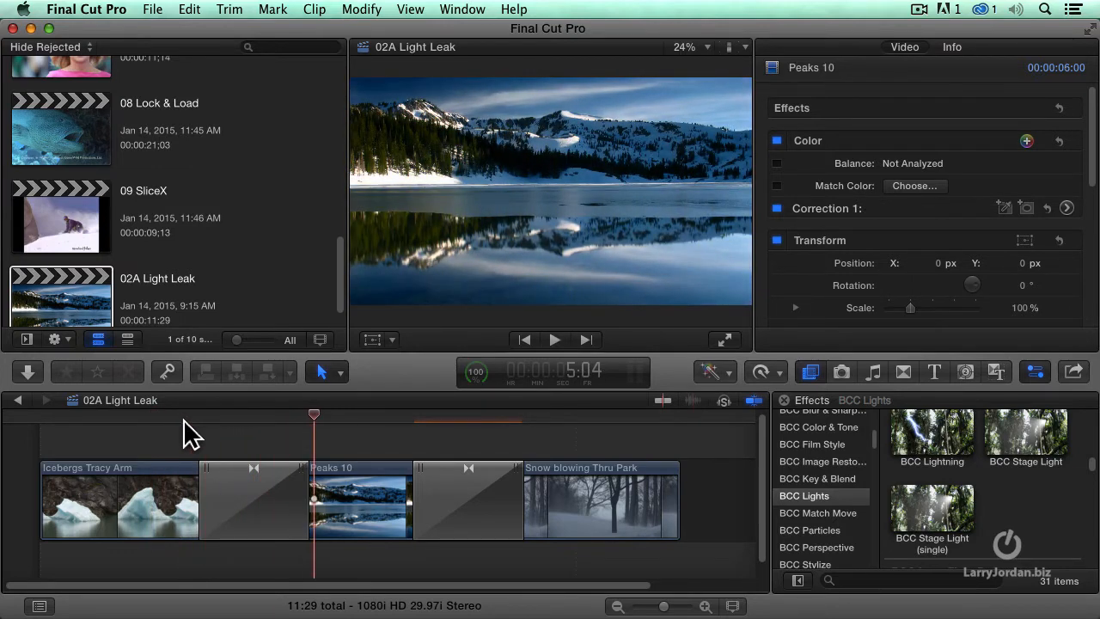
left_click(184, 415)
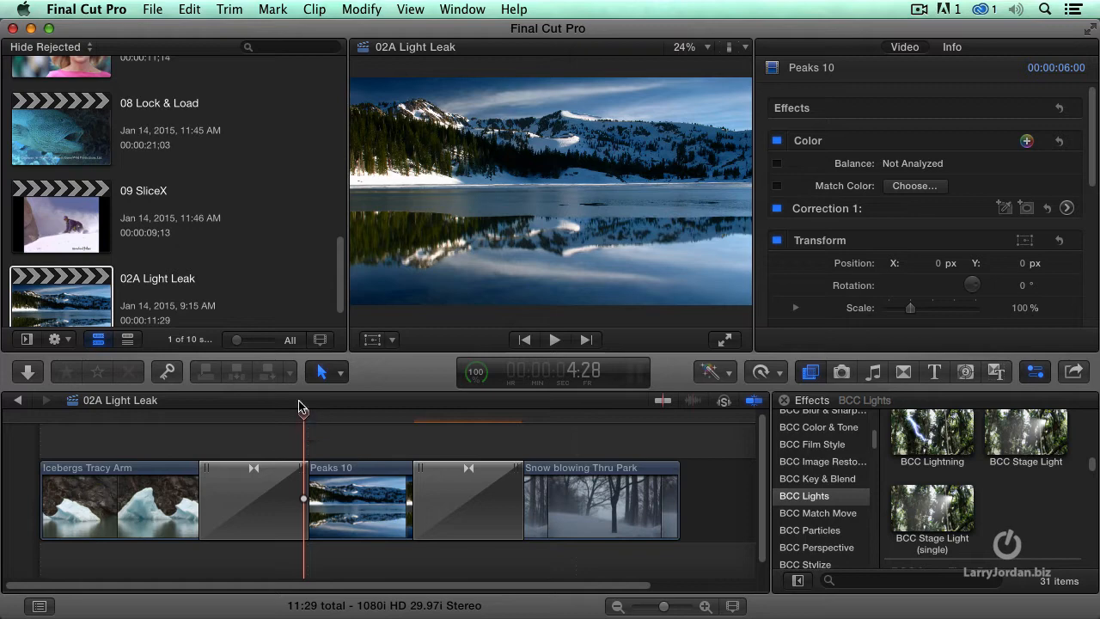
left_click(467, 505)
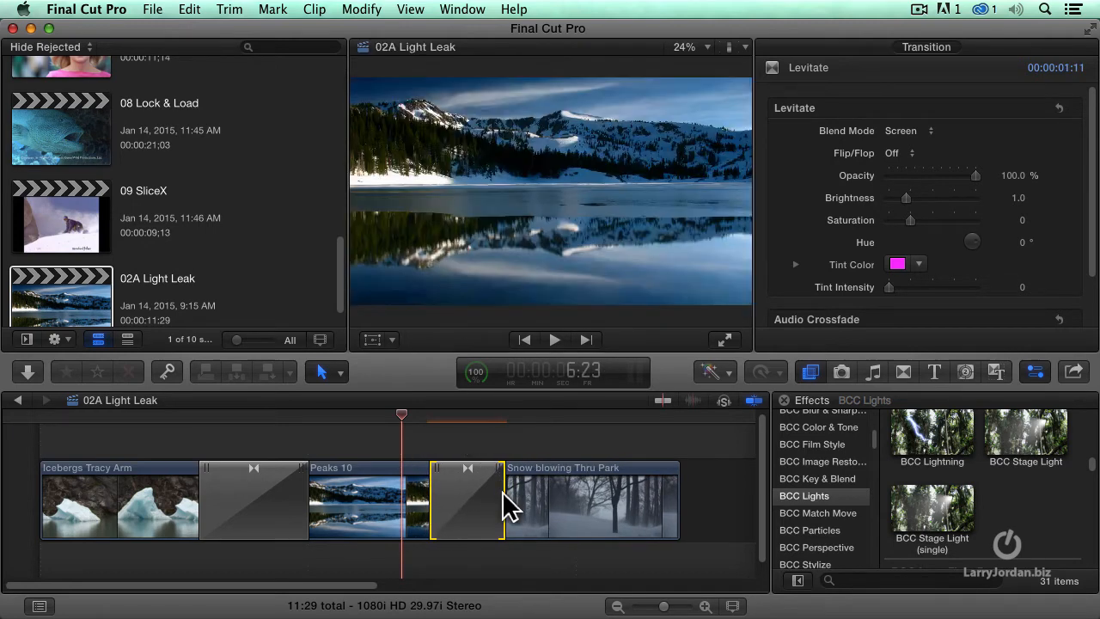
left_click(467, 512)
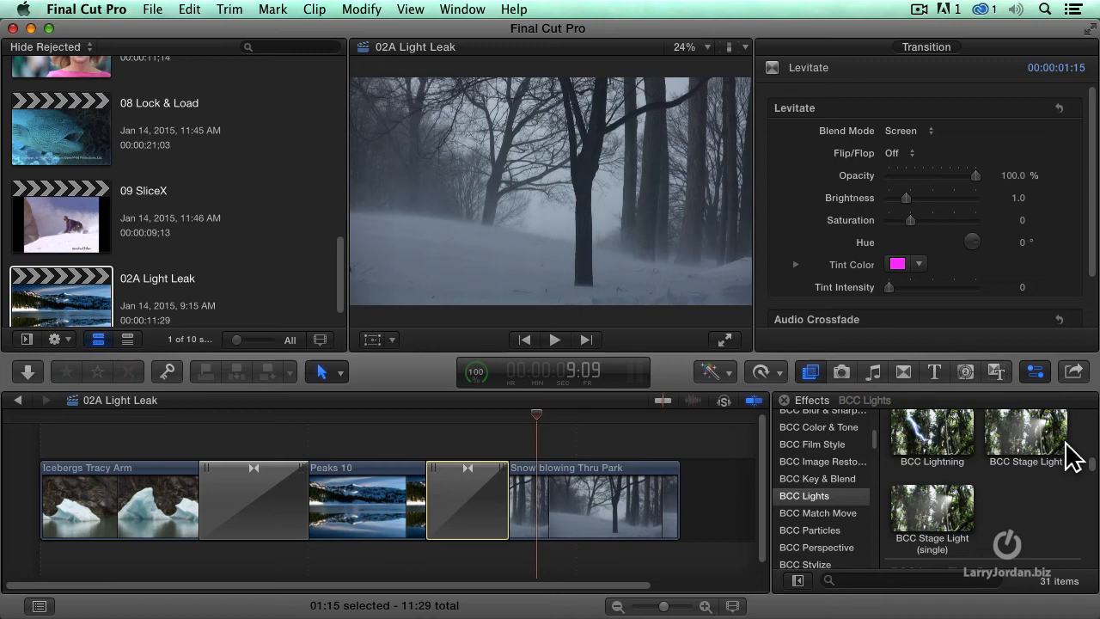
Step: Browse the Transitions collection down to the LightLeakLove category
left_click(904, 371)
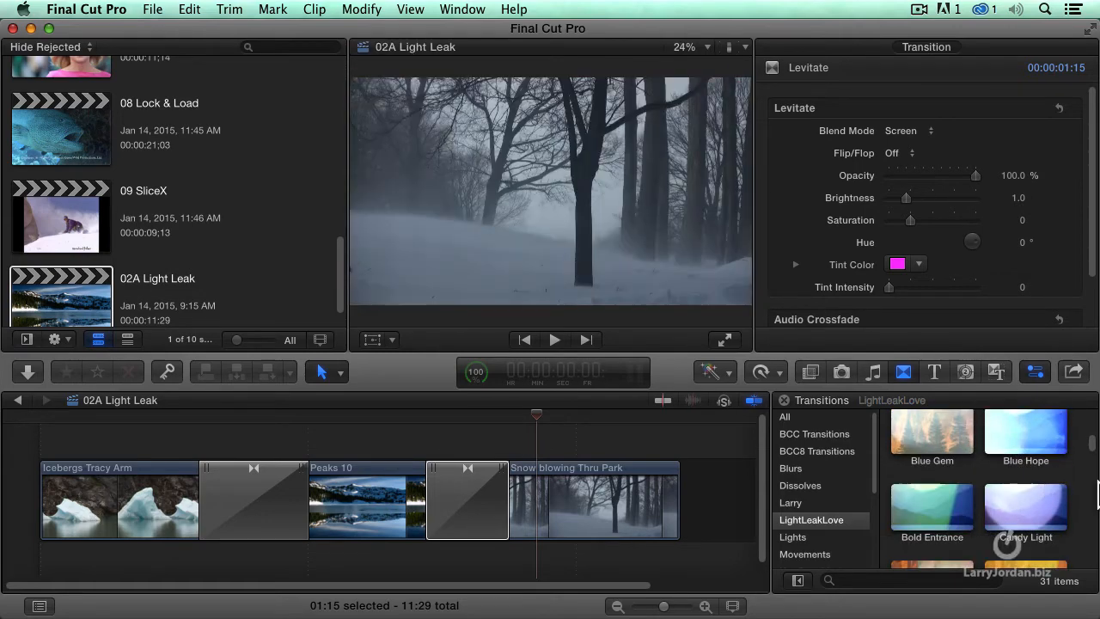
scroll("down", 3)
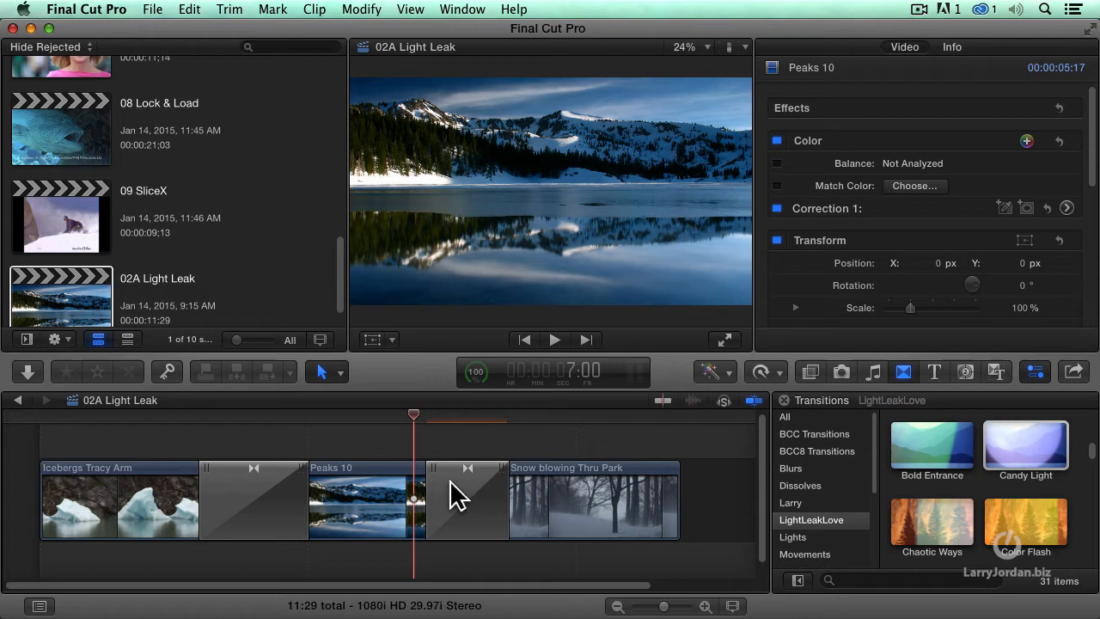
Step: Apply Candy Light to the transition before the snow shot and check it in the snow shot
left_click(467, 502)
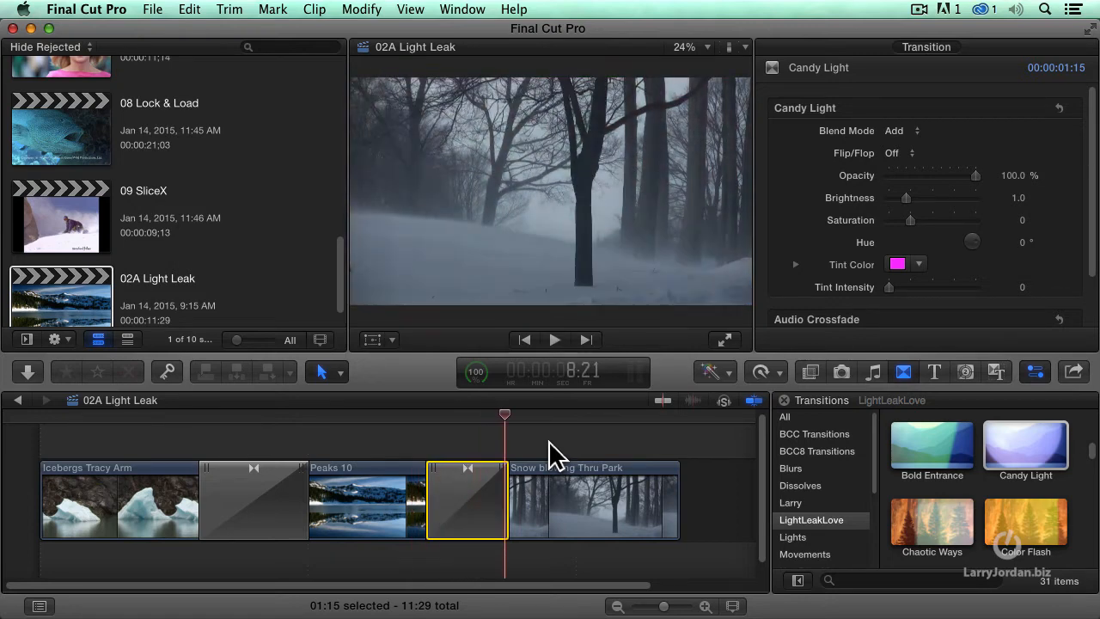
left_click(553, 341)
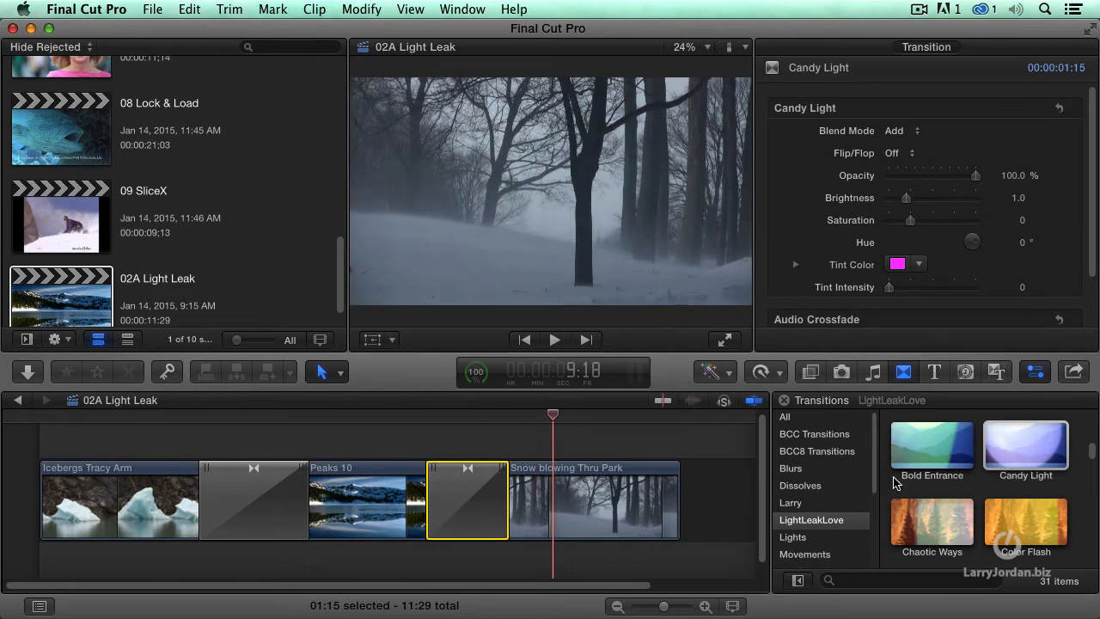
left_click(1026, 445)
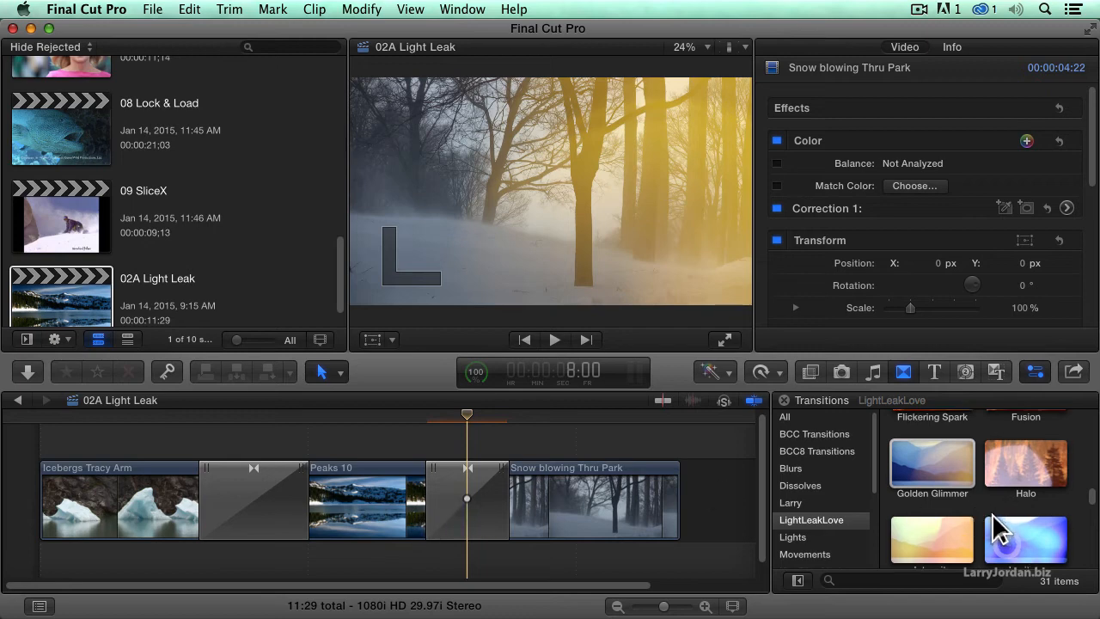
scroll("down", 3)
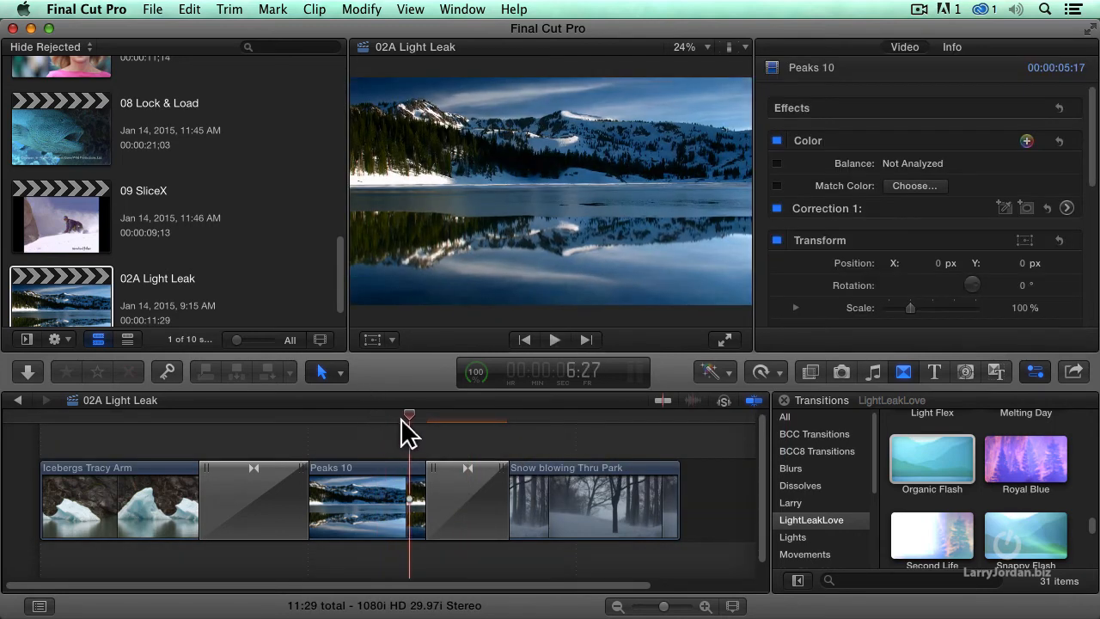
left_click_drag(409, 414, 456, 415)
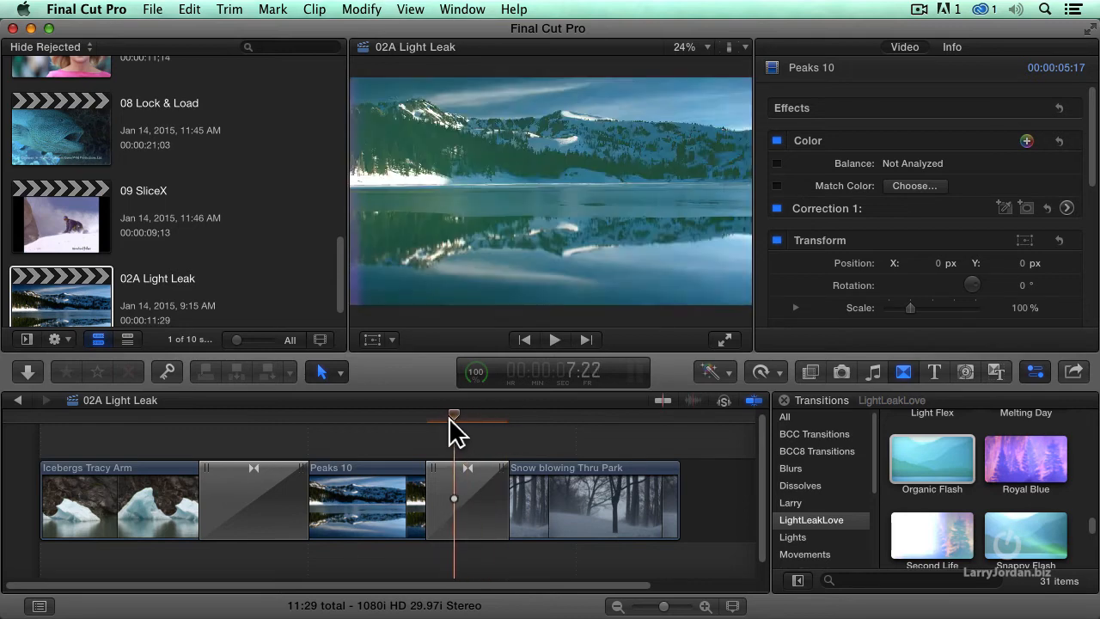
left_click(476, 415)
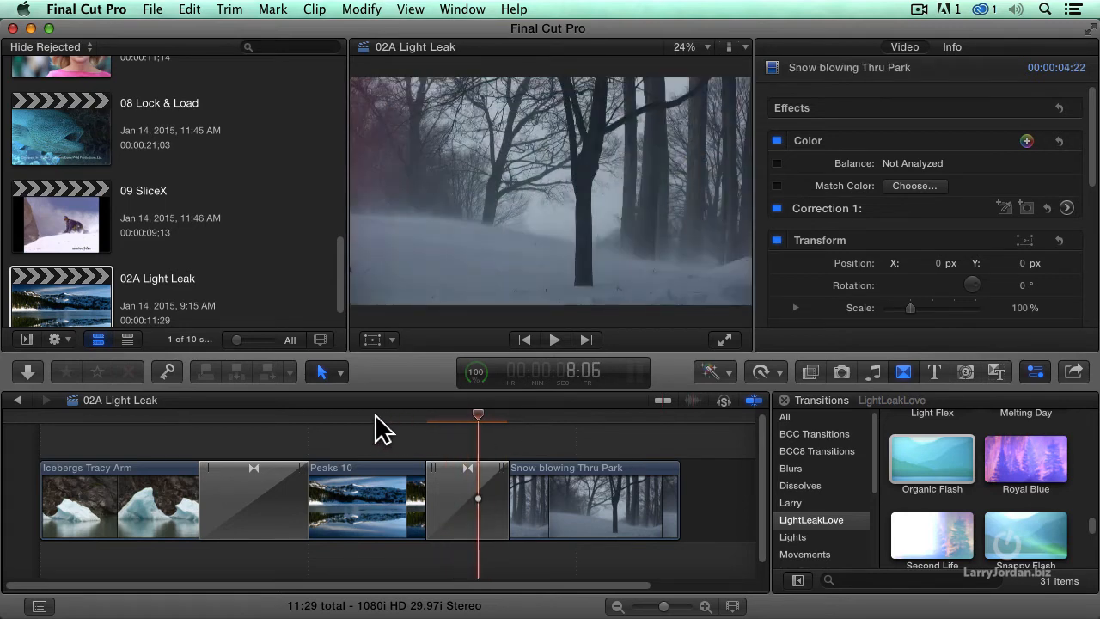